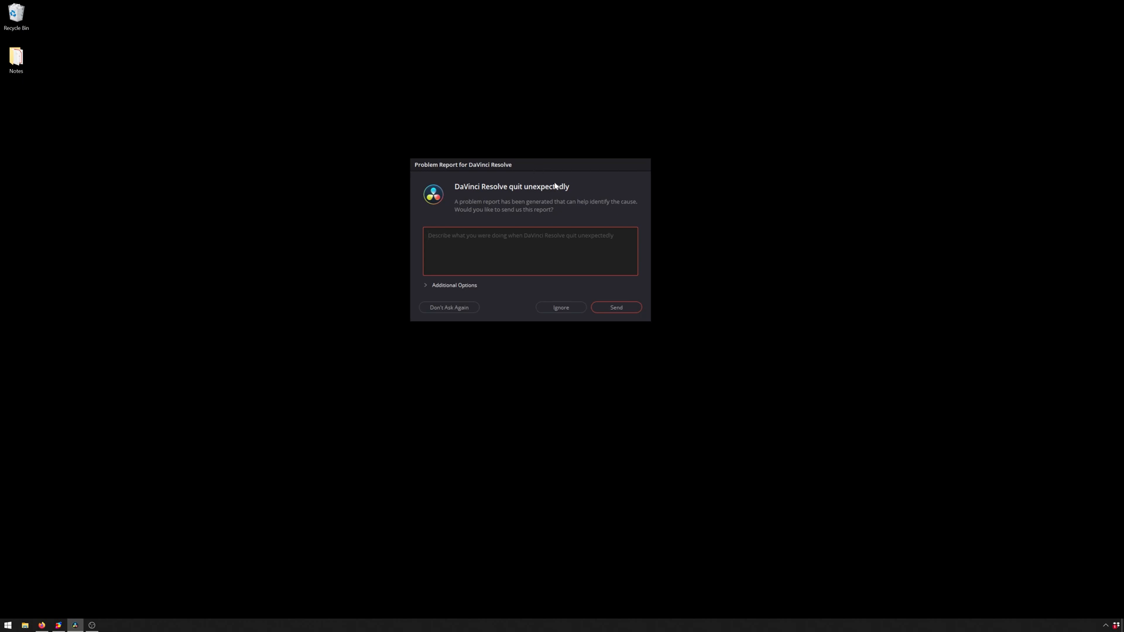
mouse_move(565, 180)
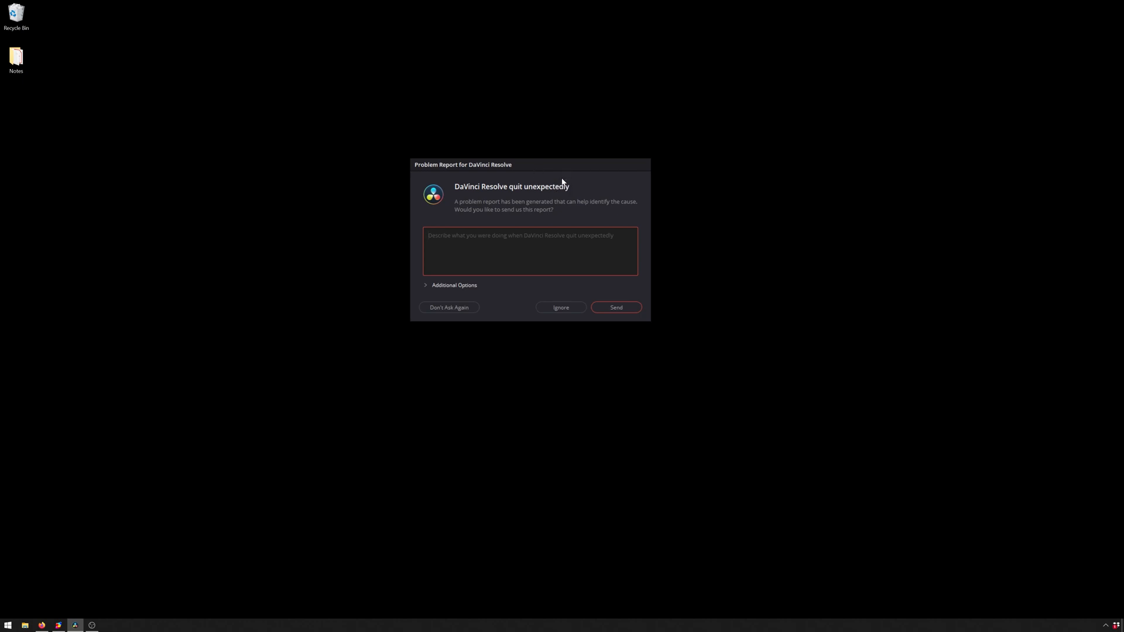
mouse_move(522, 163)
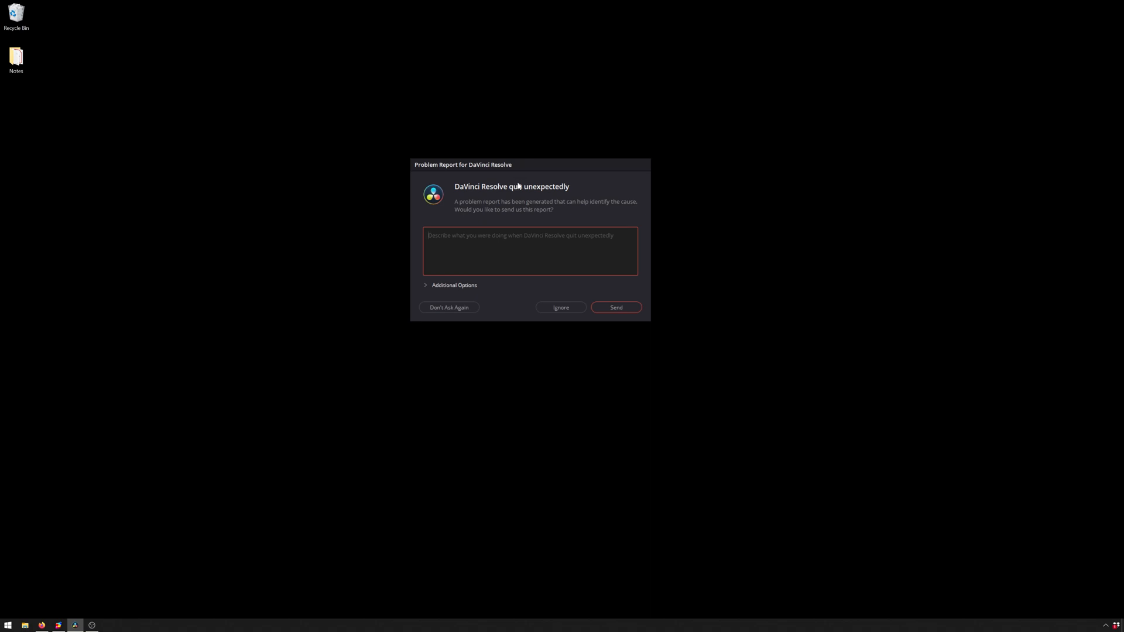
mouse_move(604, 295)
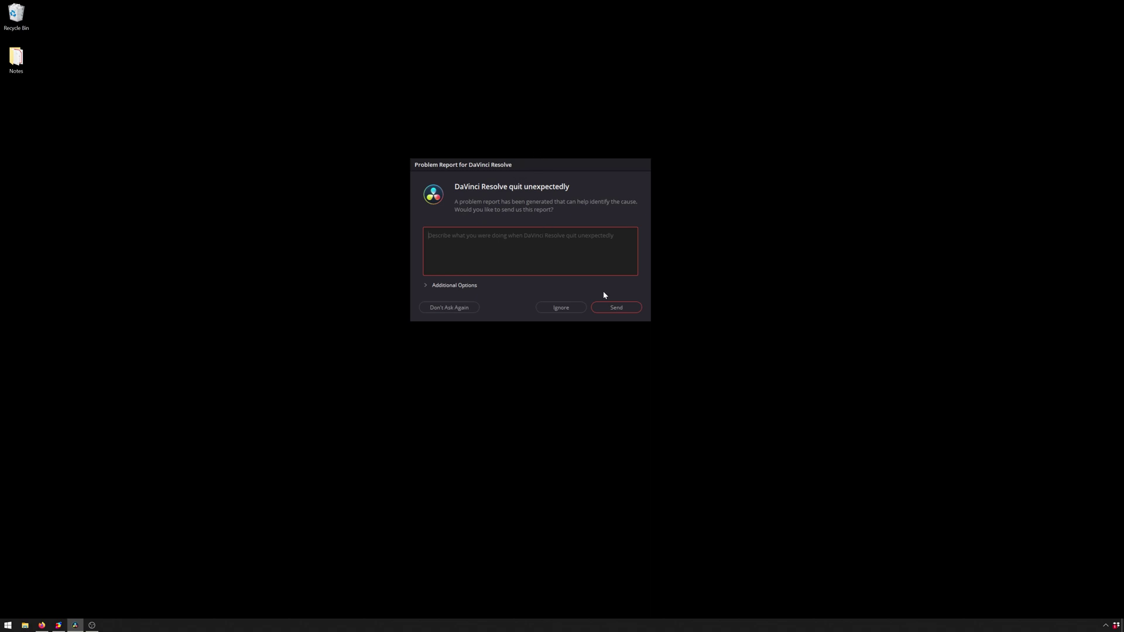
mouse_move(622, 318)
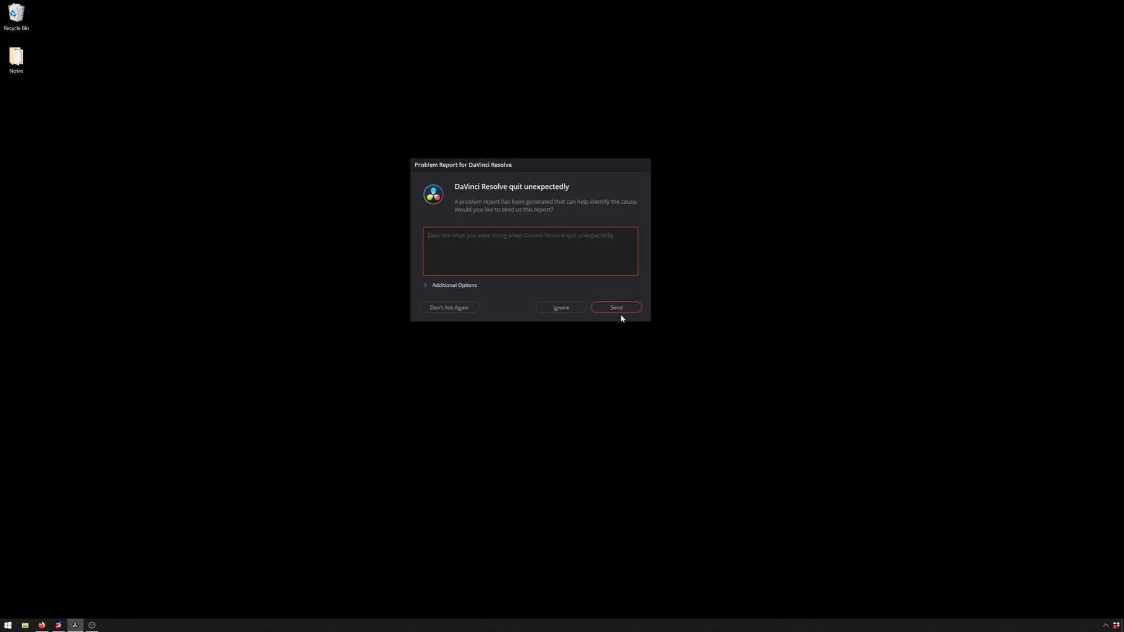
- Send the crash problem report so the 'quit unexpectedly' dialog goes away
left_click(615, 307)
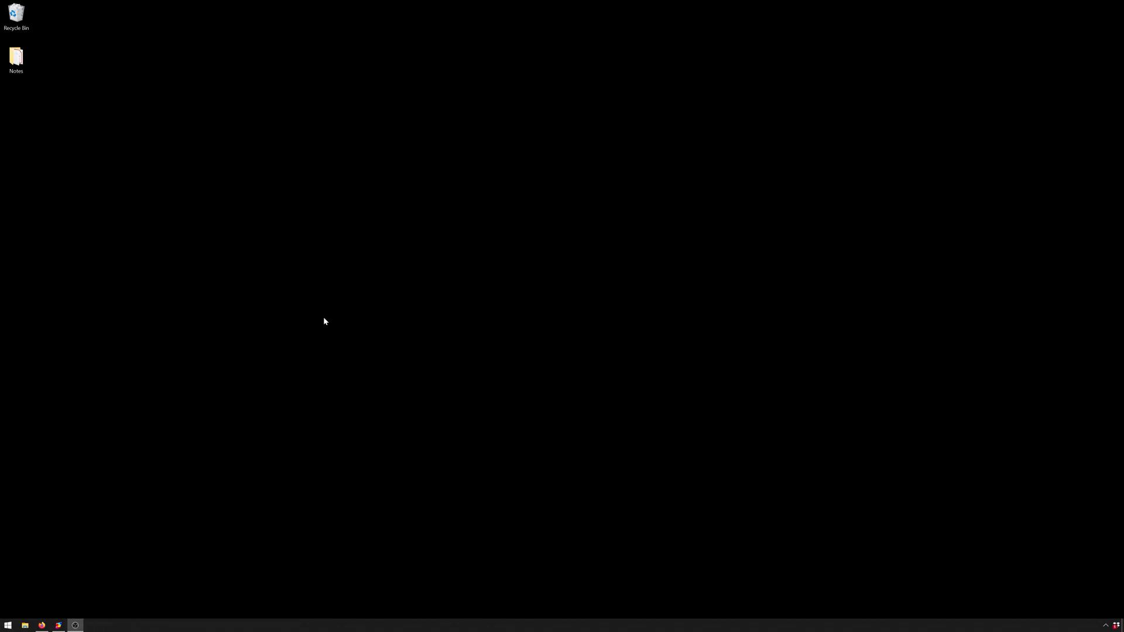
- End the leftover Resolve.exe process from Task Manager's Details list and confirm it
left_click(7, 623)
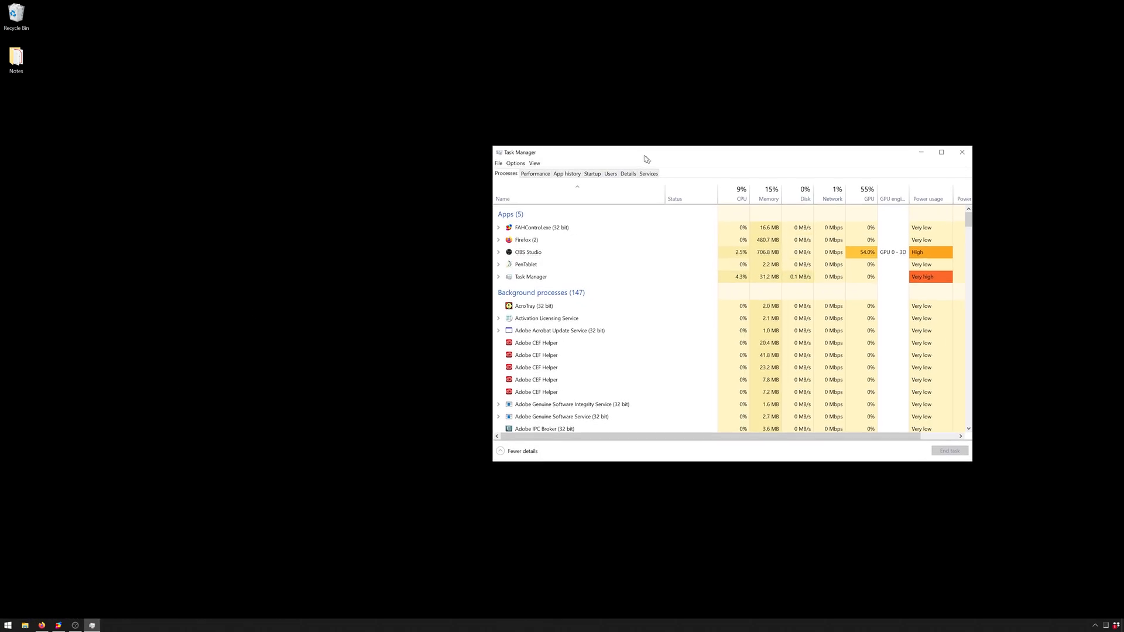
left_click(628, 173)
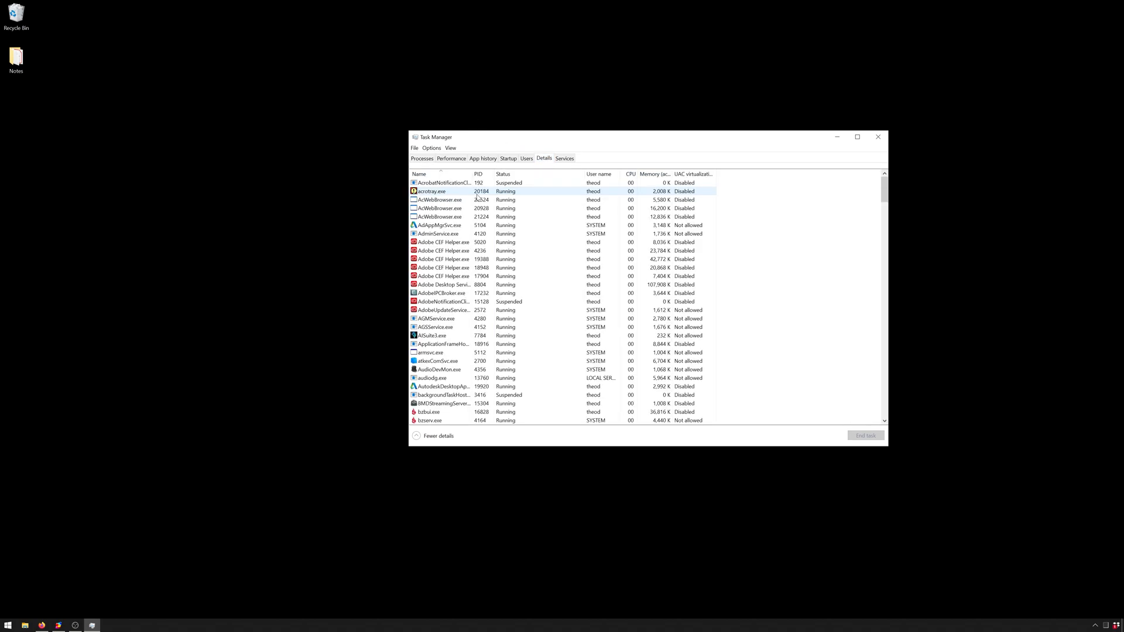
scroll("down", 3)
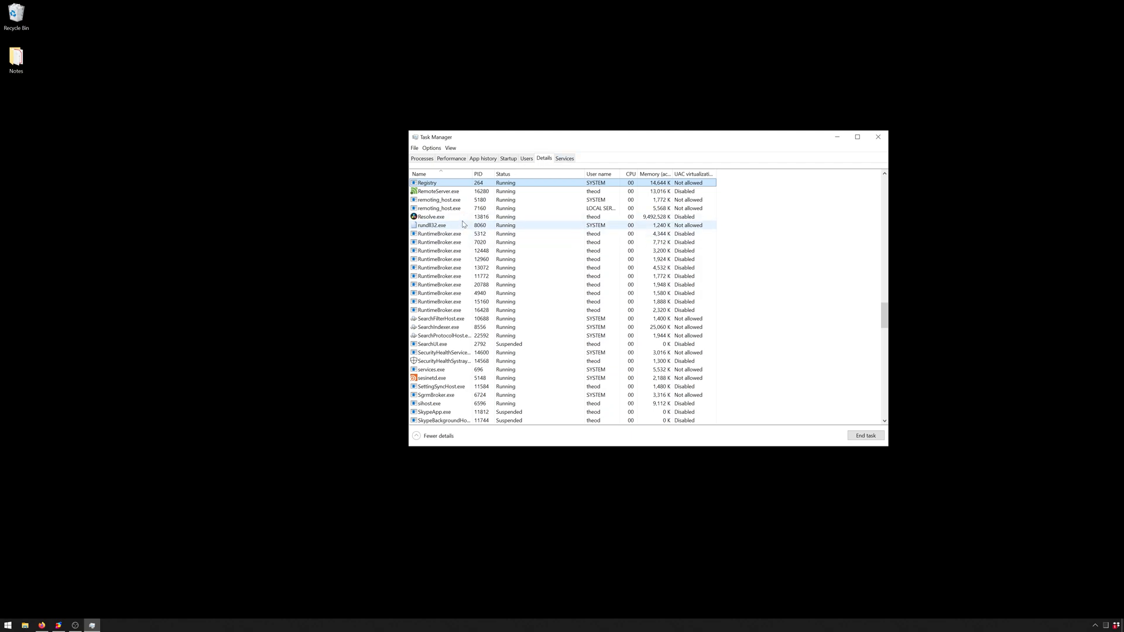
left_click(865, 434)
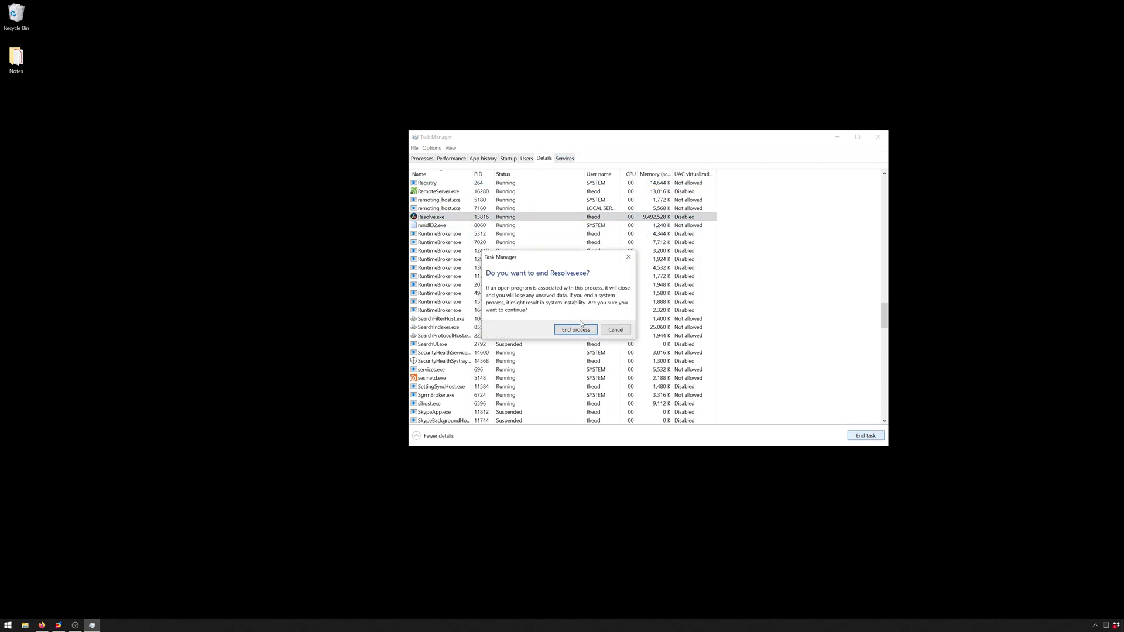
left_click(575, 330)
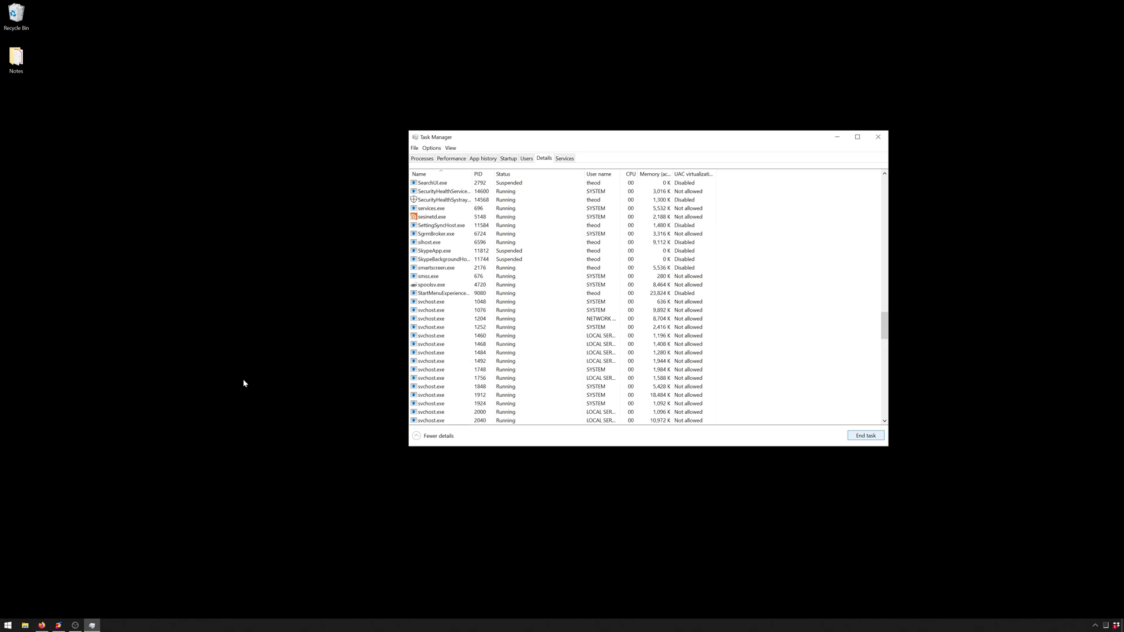
left_click(7, 623)
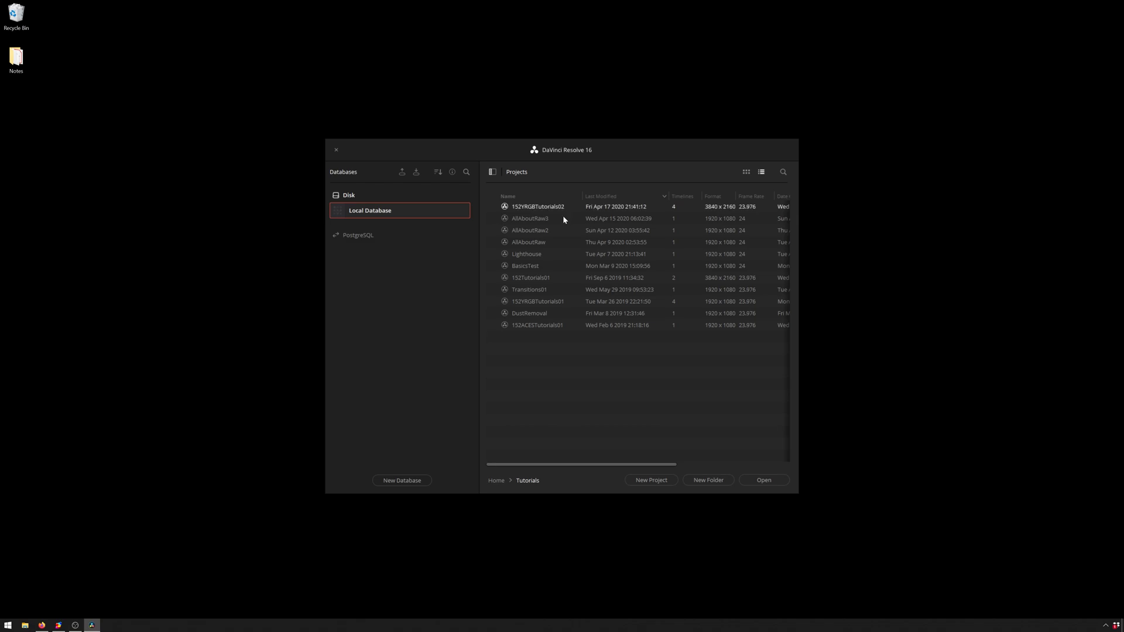
- Load the AllAboutRaw3 project from the Tutorials list in the Project Manager
double_click(529, 217)
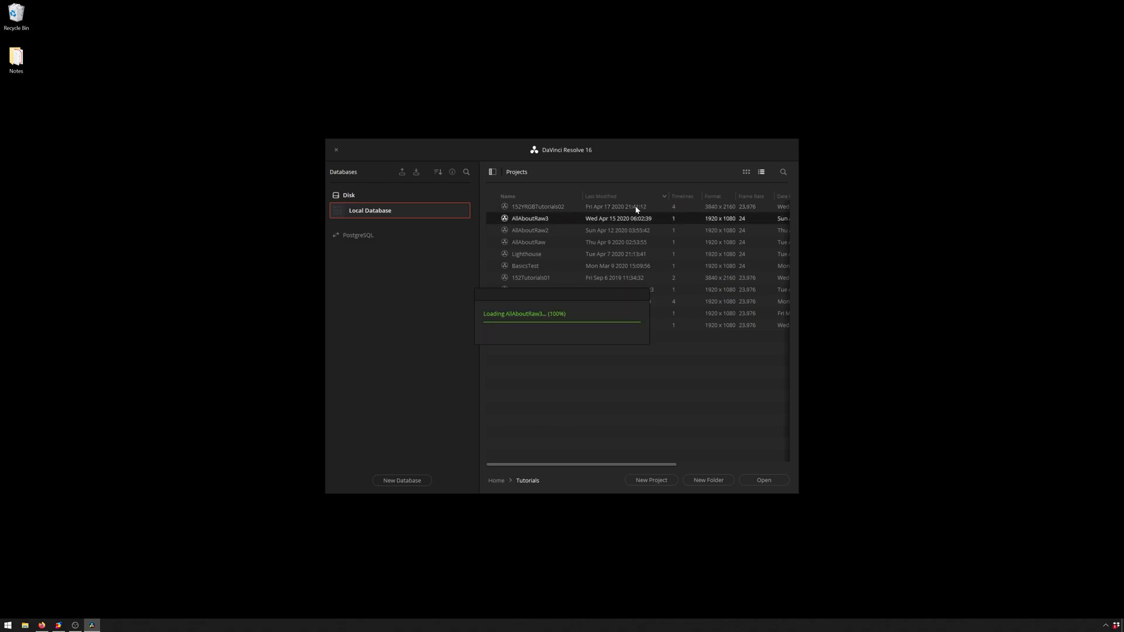
mouse_move(414, 8)
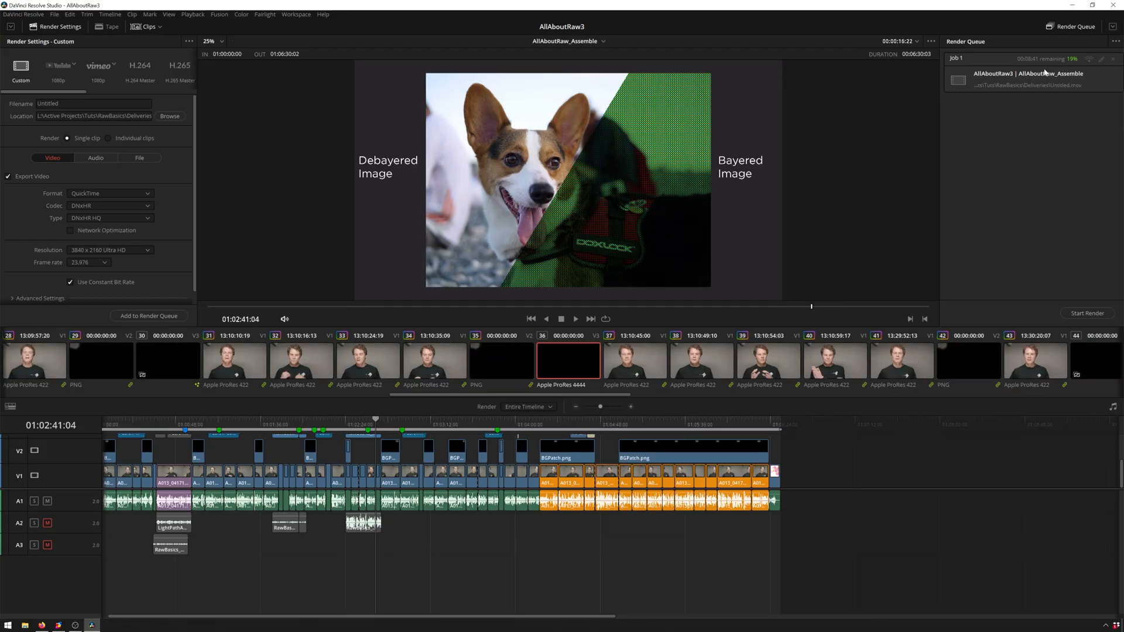
mouse_move(236, 200)
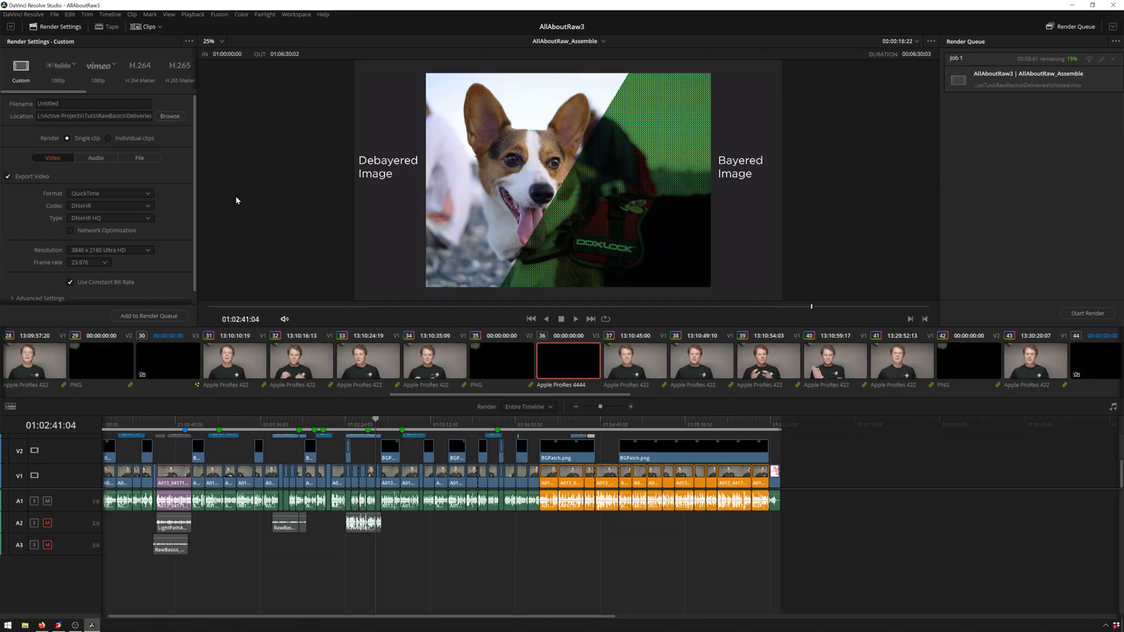
- In the Deliver render settings, expand Advanced Settings and enable 'Use render cached images'
type("Render")
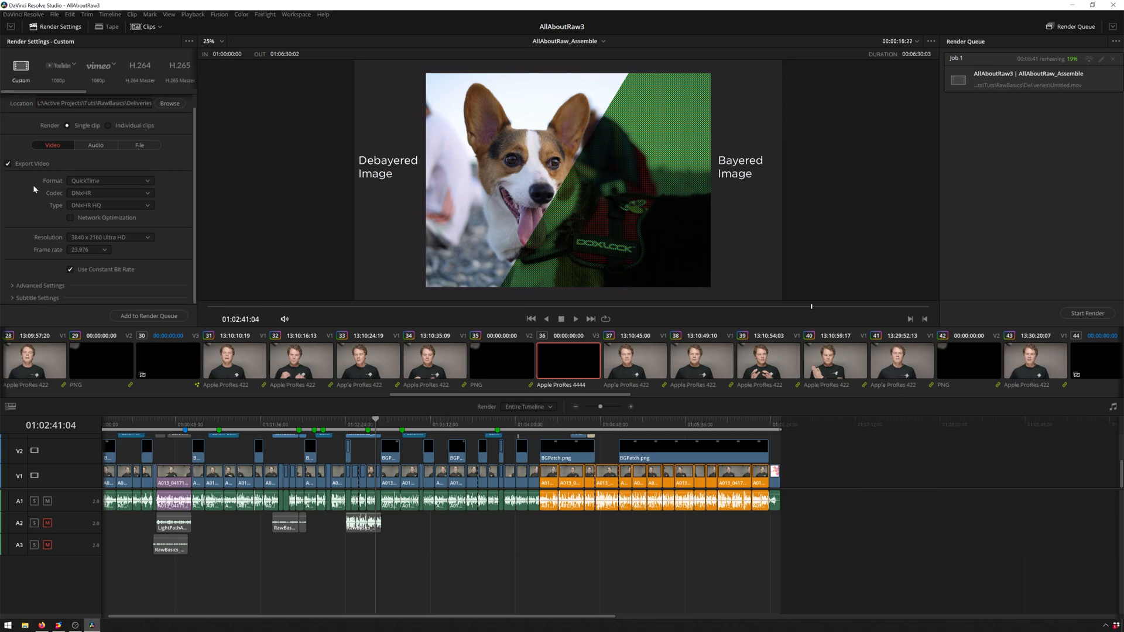
left_click(39, 285)
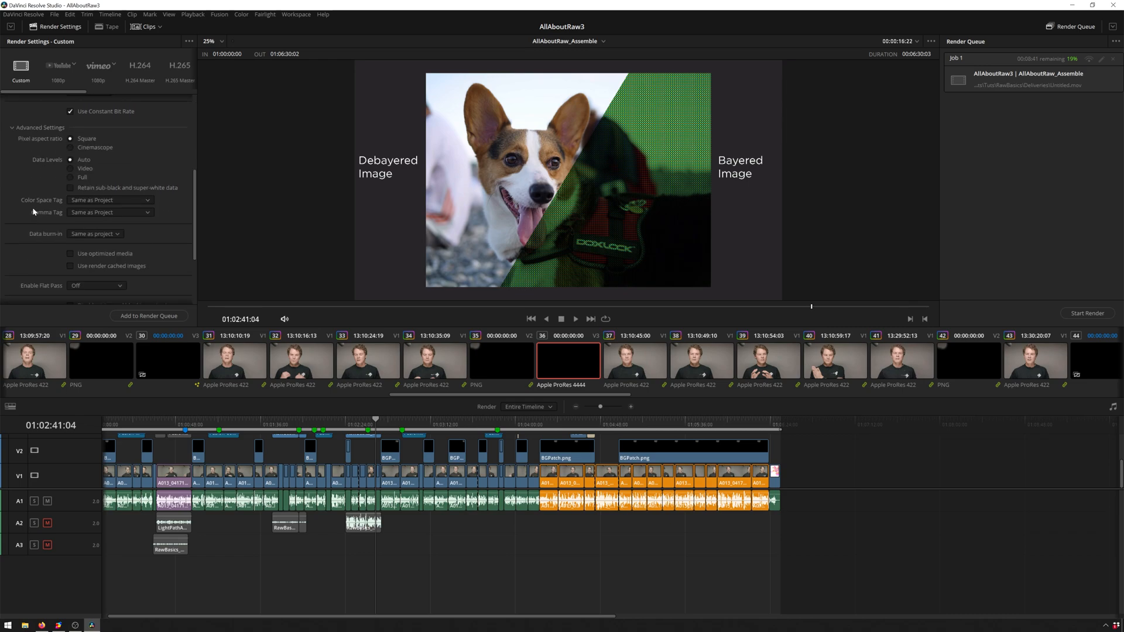
scroll("down", 3)
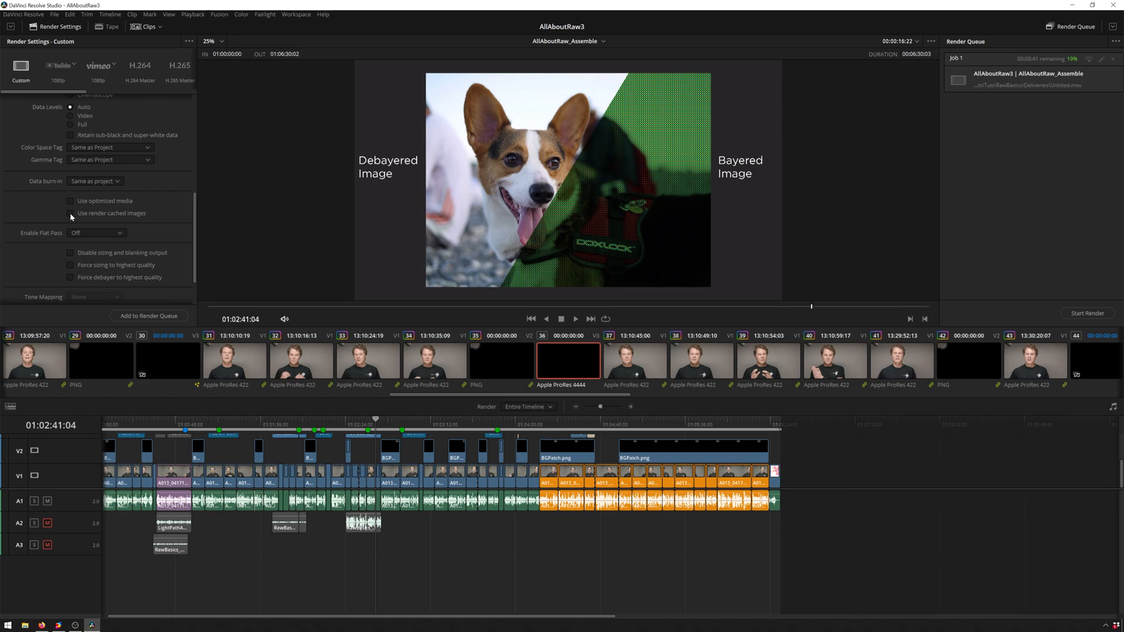
left_click(70, 213)
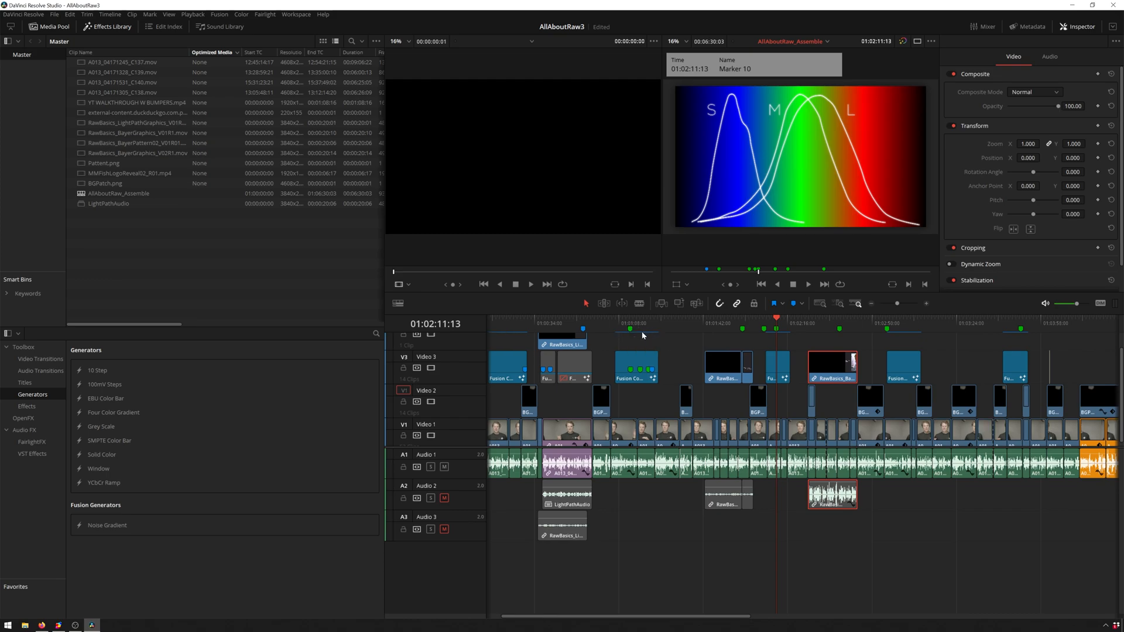
mouse_move(775, 338)
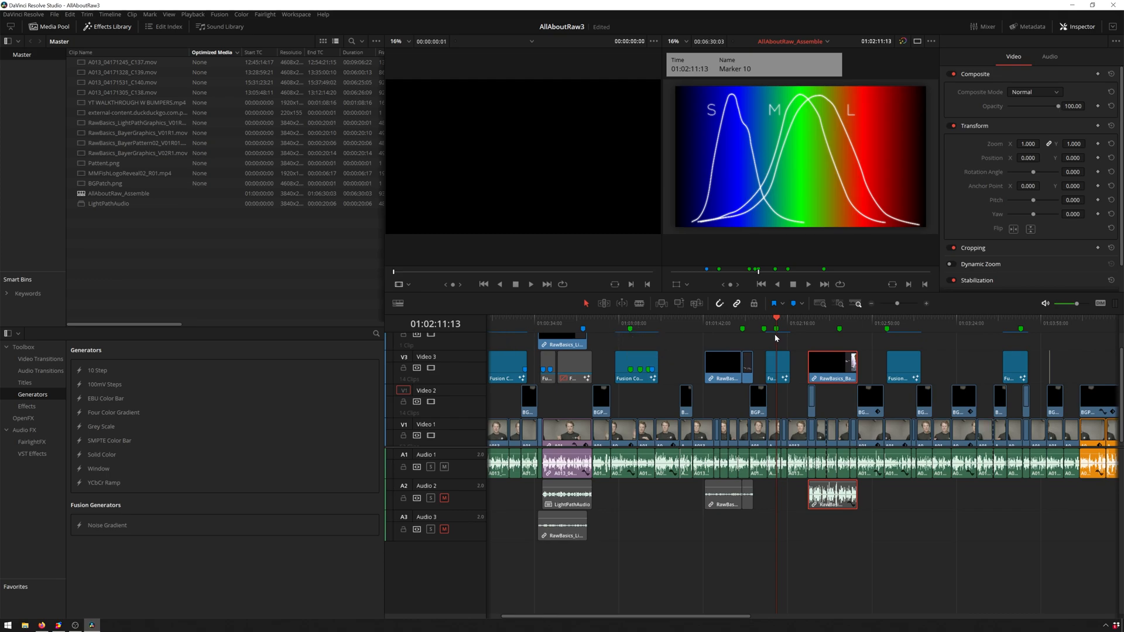
mouse_move(978, 335)
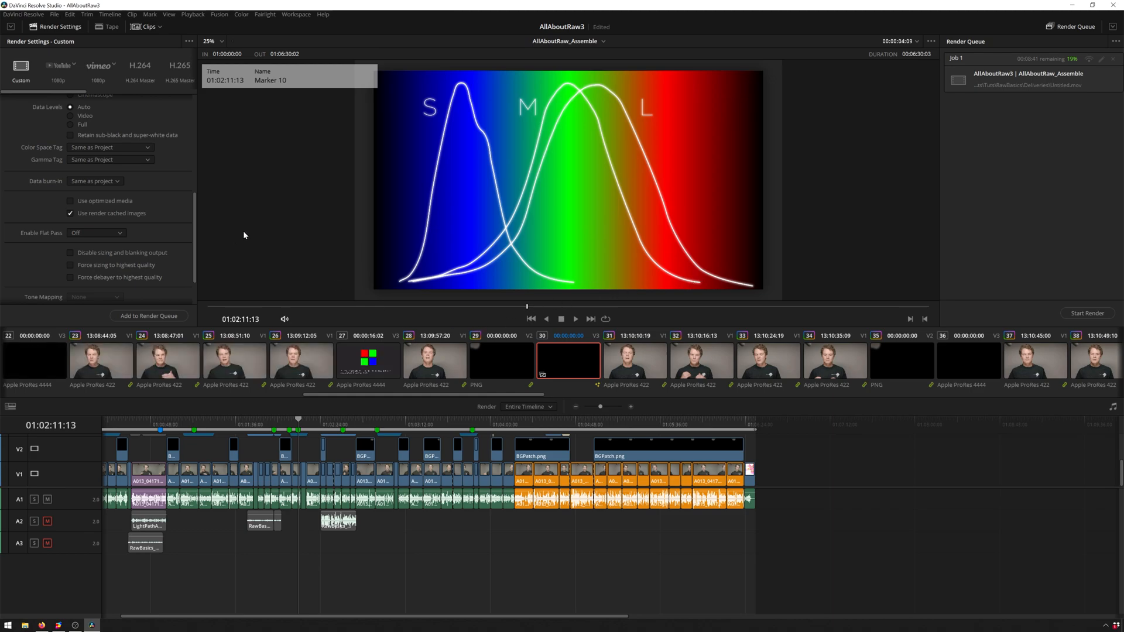
mouse_move(405, 236)
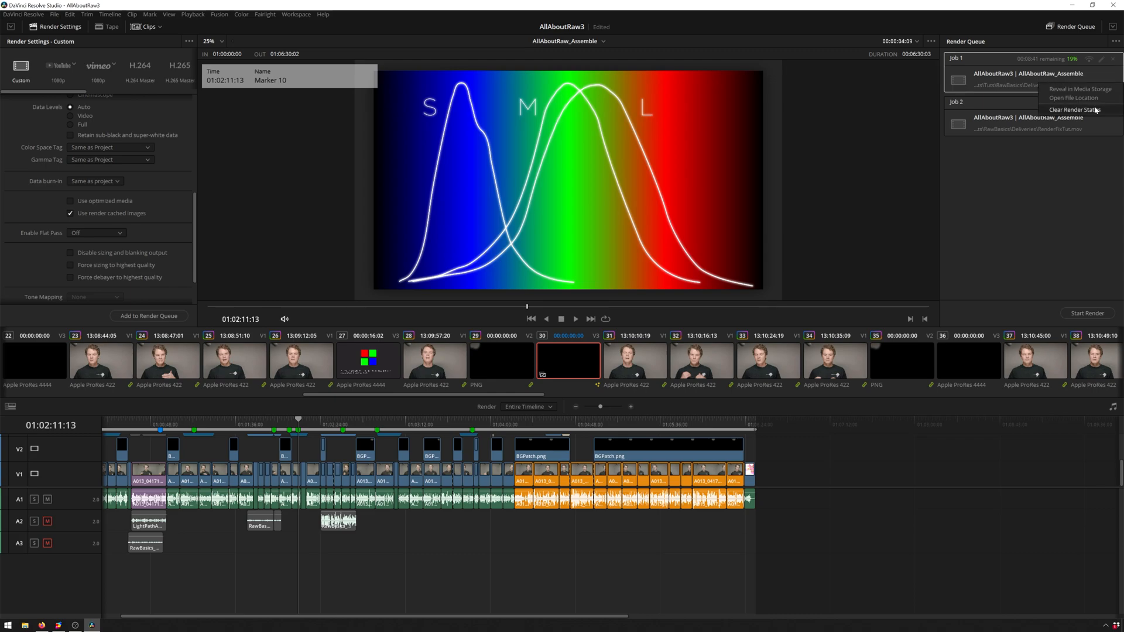
- Remove the old crashed Job 1 from the Render Queue and start rendering the remaining job
left_click(1070, 111)
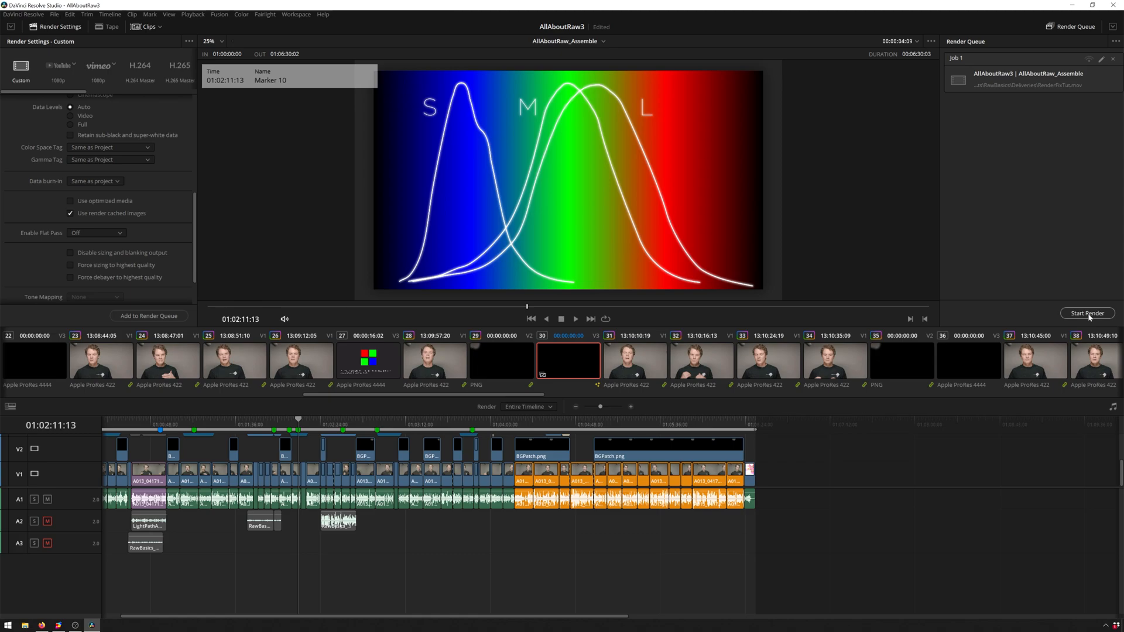
left_click(1087, 313)
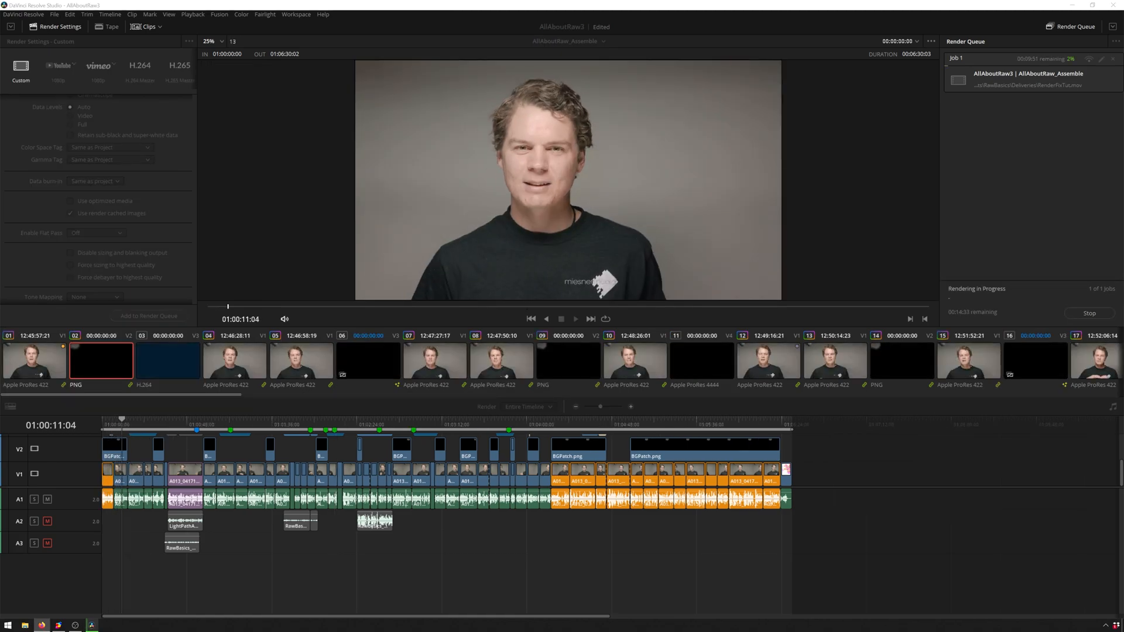